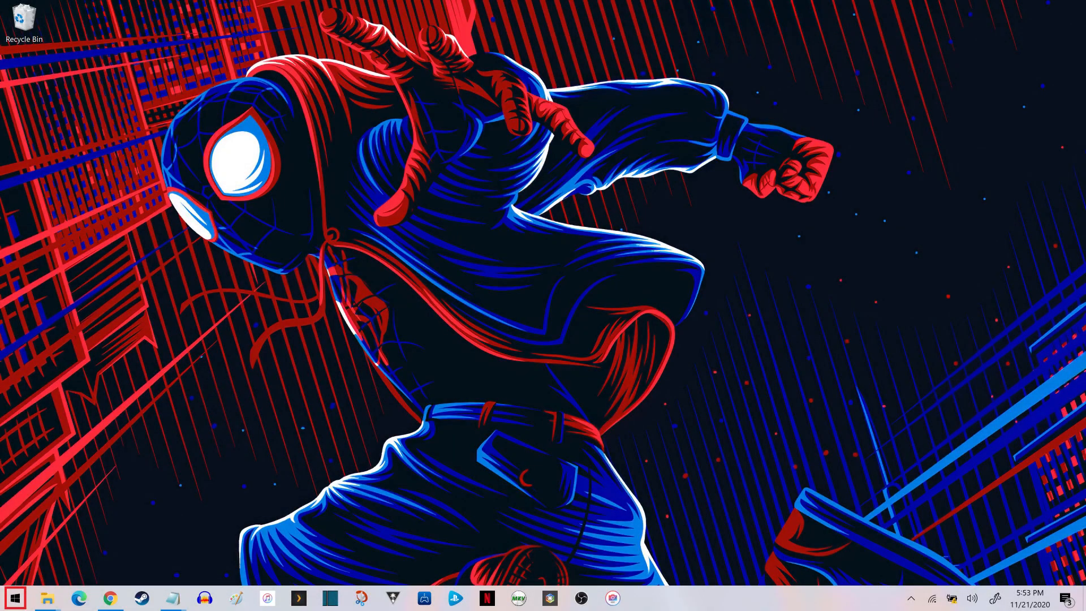
Step: Launch Windows Settings from the Start menu's gear icon
{"action": "left_click", "coordinate": [14, 597]}
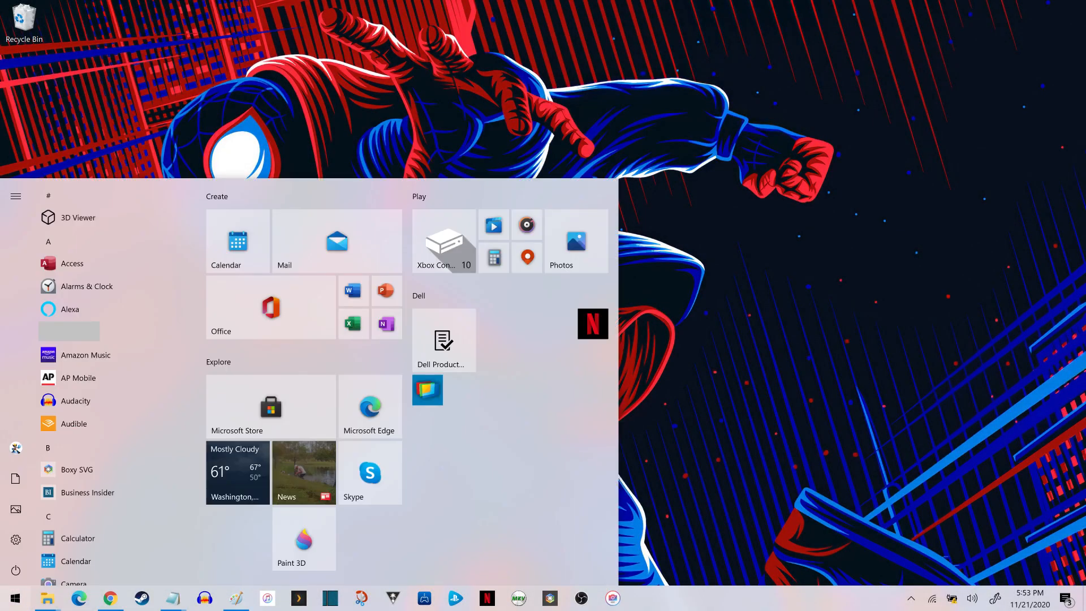
{"action": "mouse_move", "coordinate": [15, 539]}
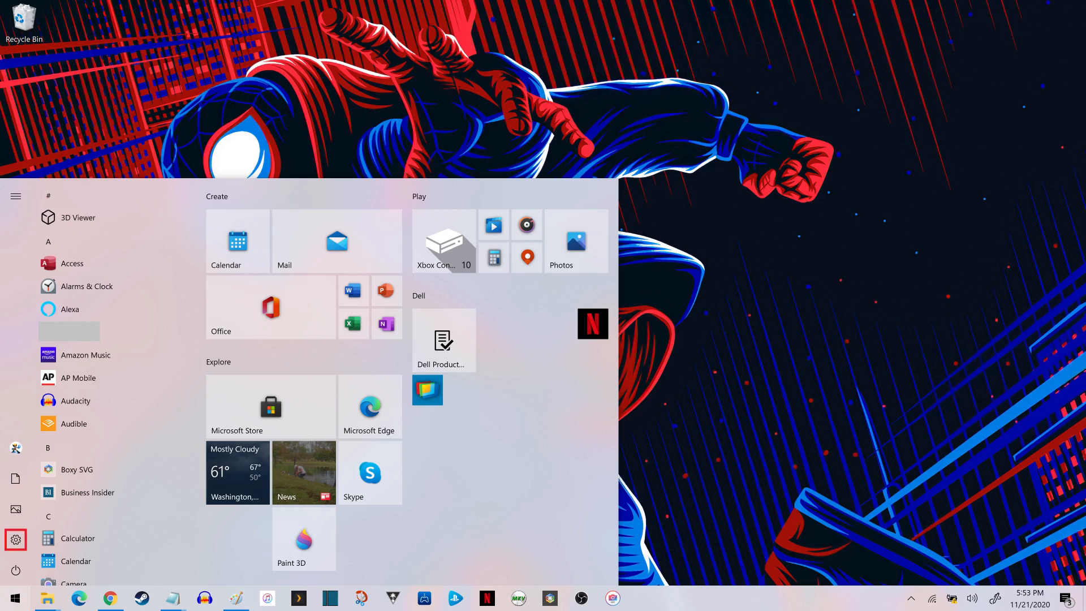
{"action": "left_click", "coordinate": [15, 538]}
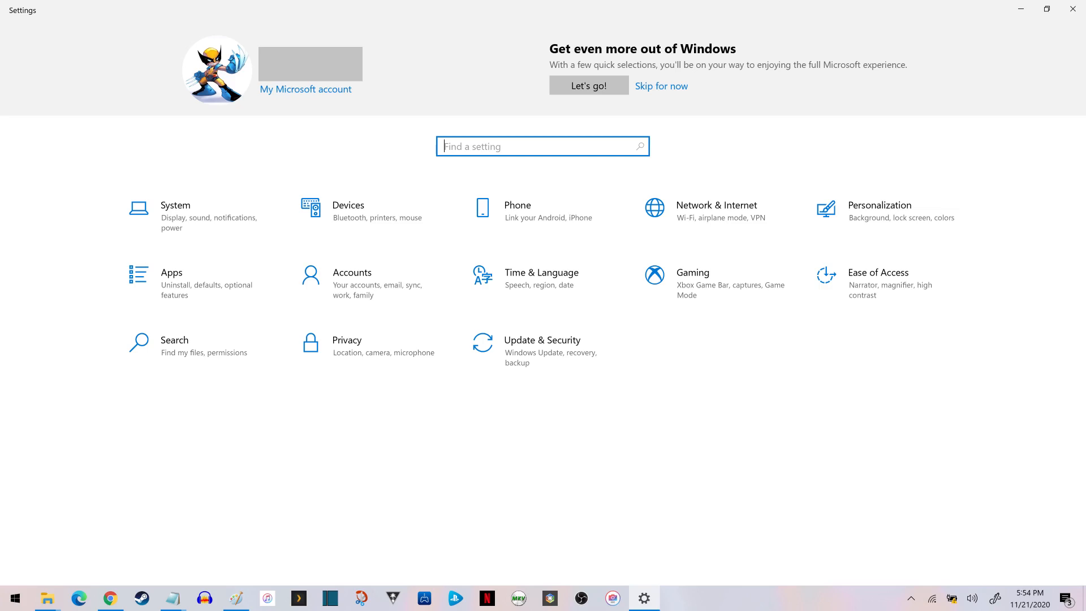
{"action": "mouse_move", "coordinate": [361, 211]}
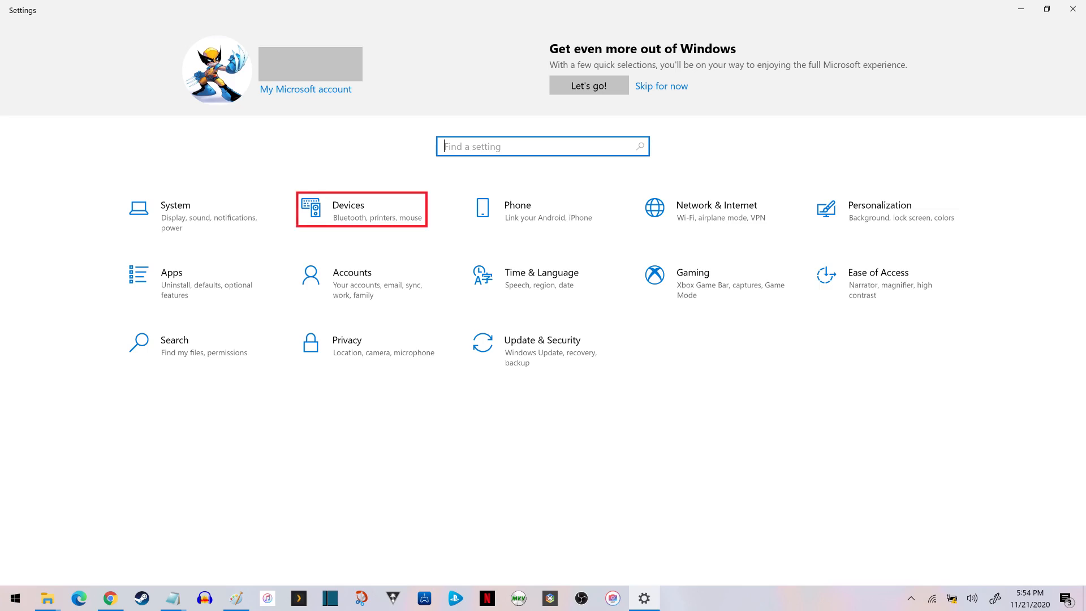
Step: Go to the Devices category to reach Bluetooth & other devices
{"action": "left_click", "coordinate": [360, 208]}
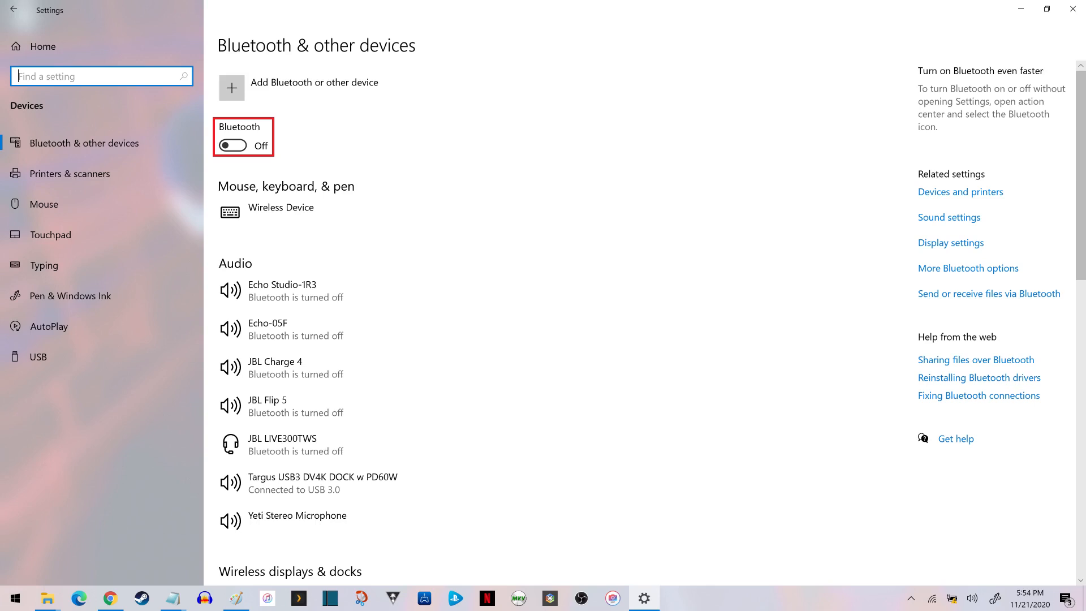
Step: Switch the Bluetooth toggle from Off to On
{"action": "left_click", "coordinate": [233, 145]}
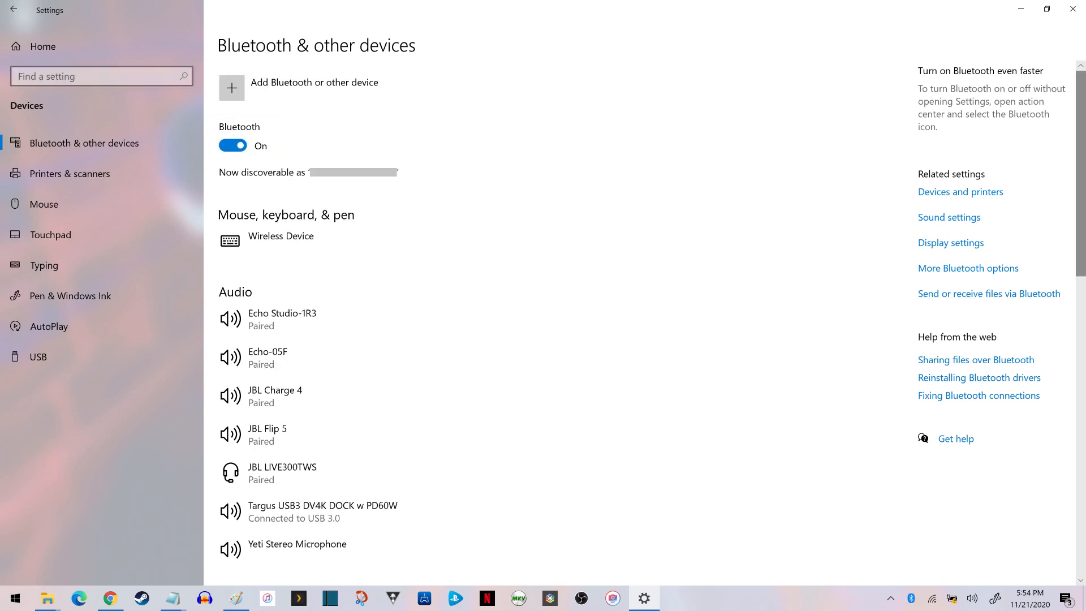
{"action": "mouse_move", "coordinate": [298, 87]}
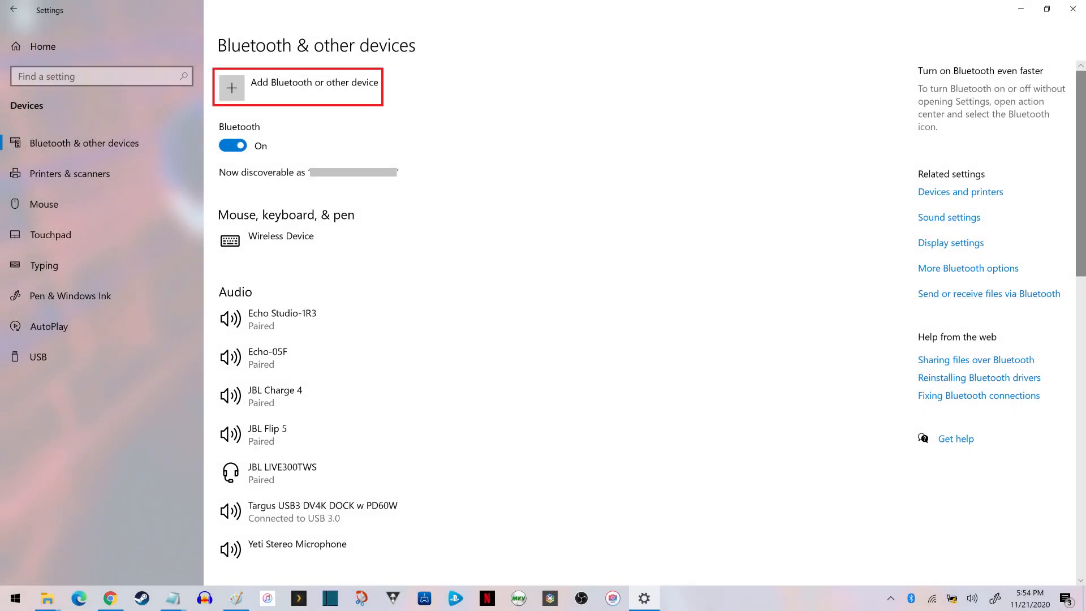
Step: Start Add a device and scan for nearby Bluetooth devices
{"action": "left_click", "coordinate": [298, 87]}
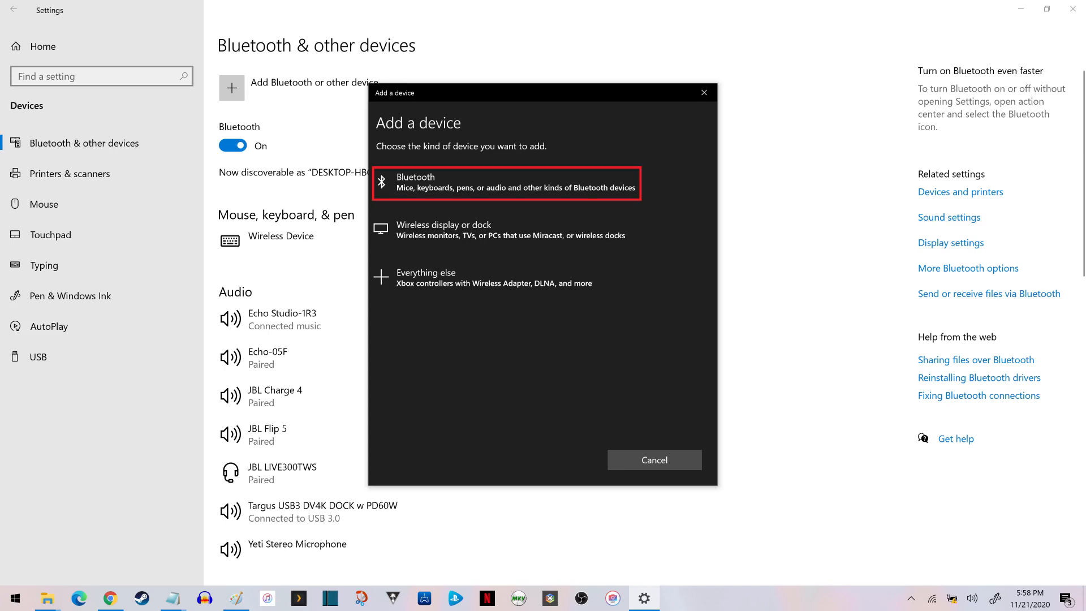
{"action": "left_click", "coordinate": [505, 184]}
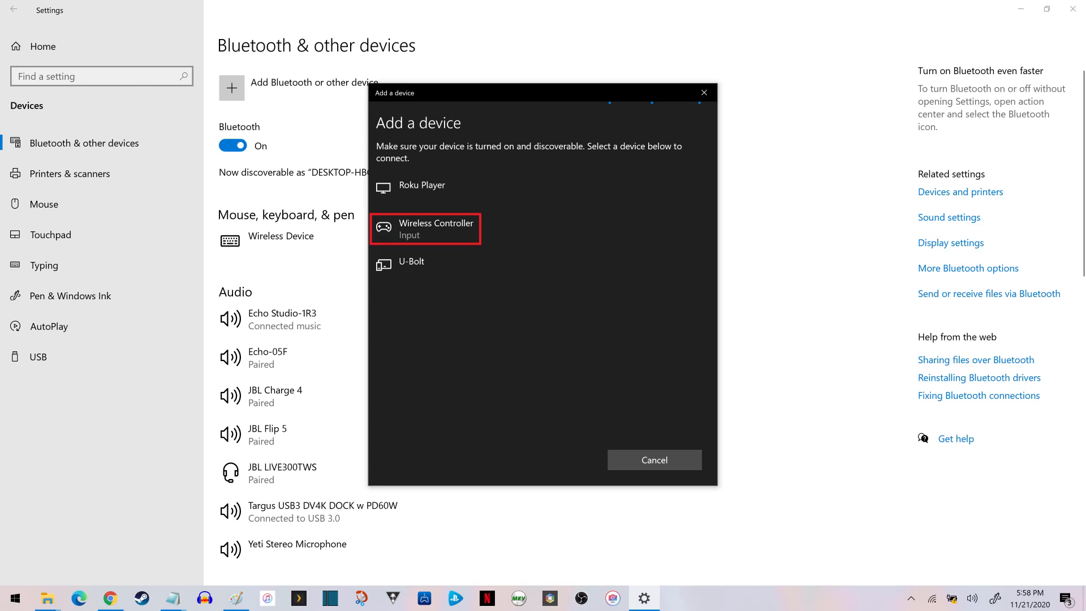
Step: Pair the Wireless Controller and finish once it shows Connected
{"action": "left_click", "coordinate": [425, 229]}
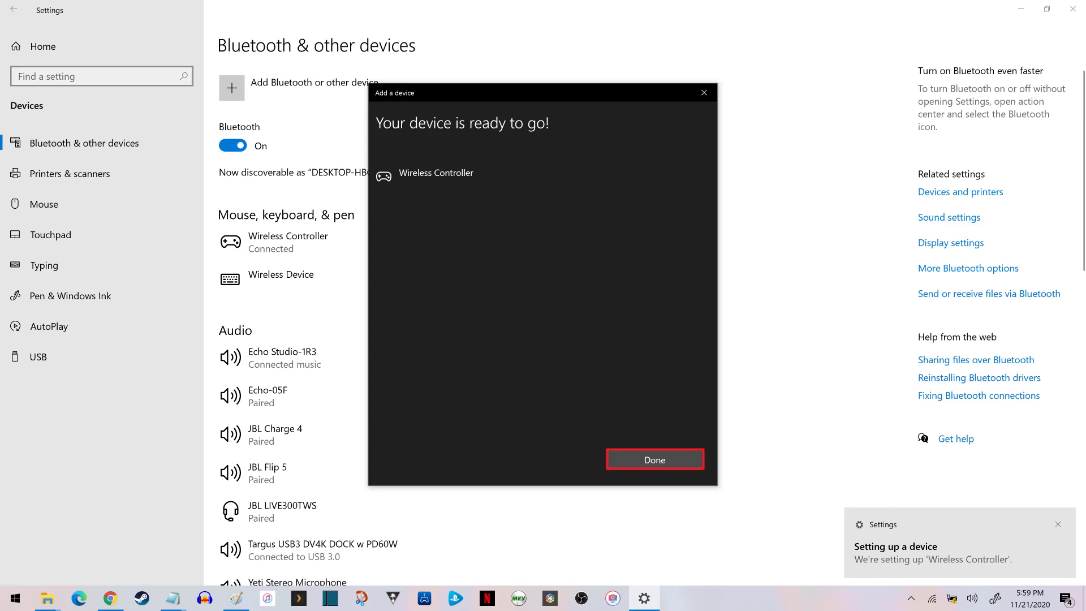
{"action": "left_click", "coordinate": [653, 459]}
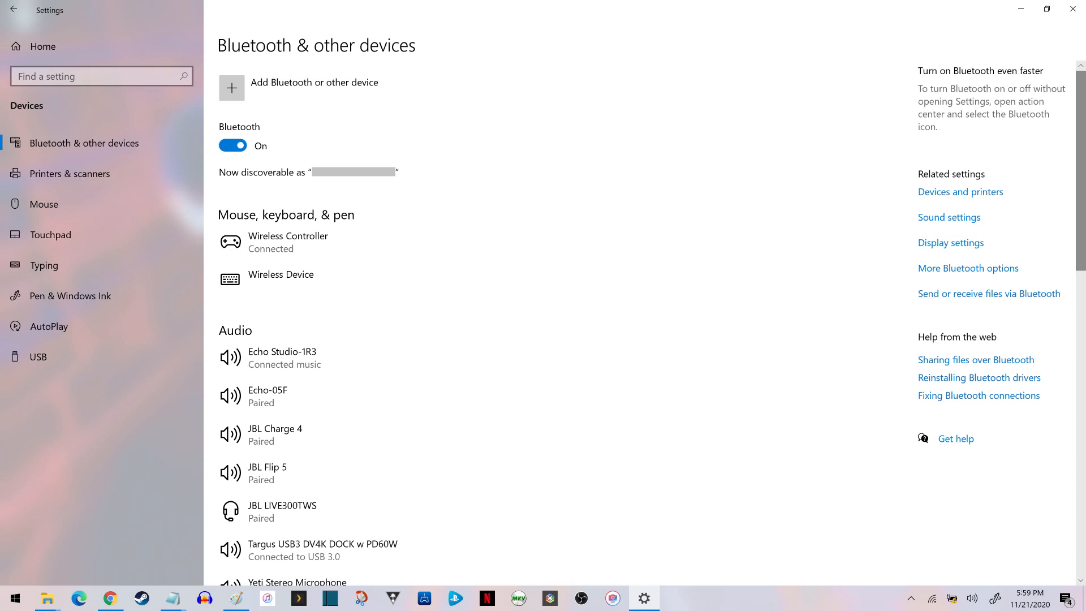